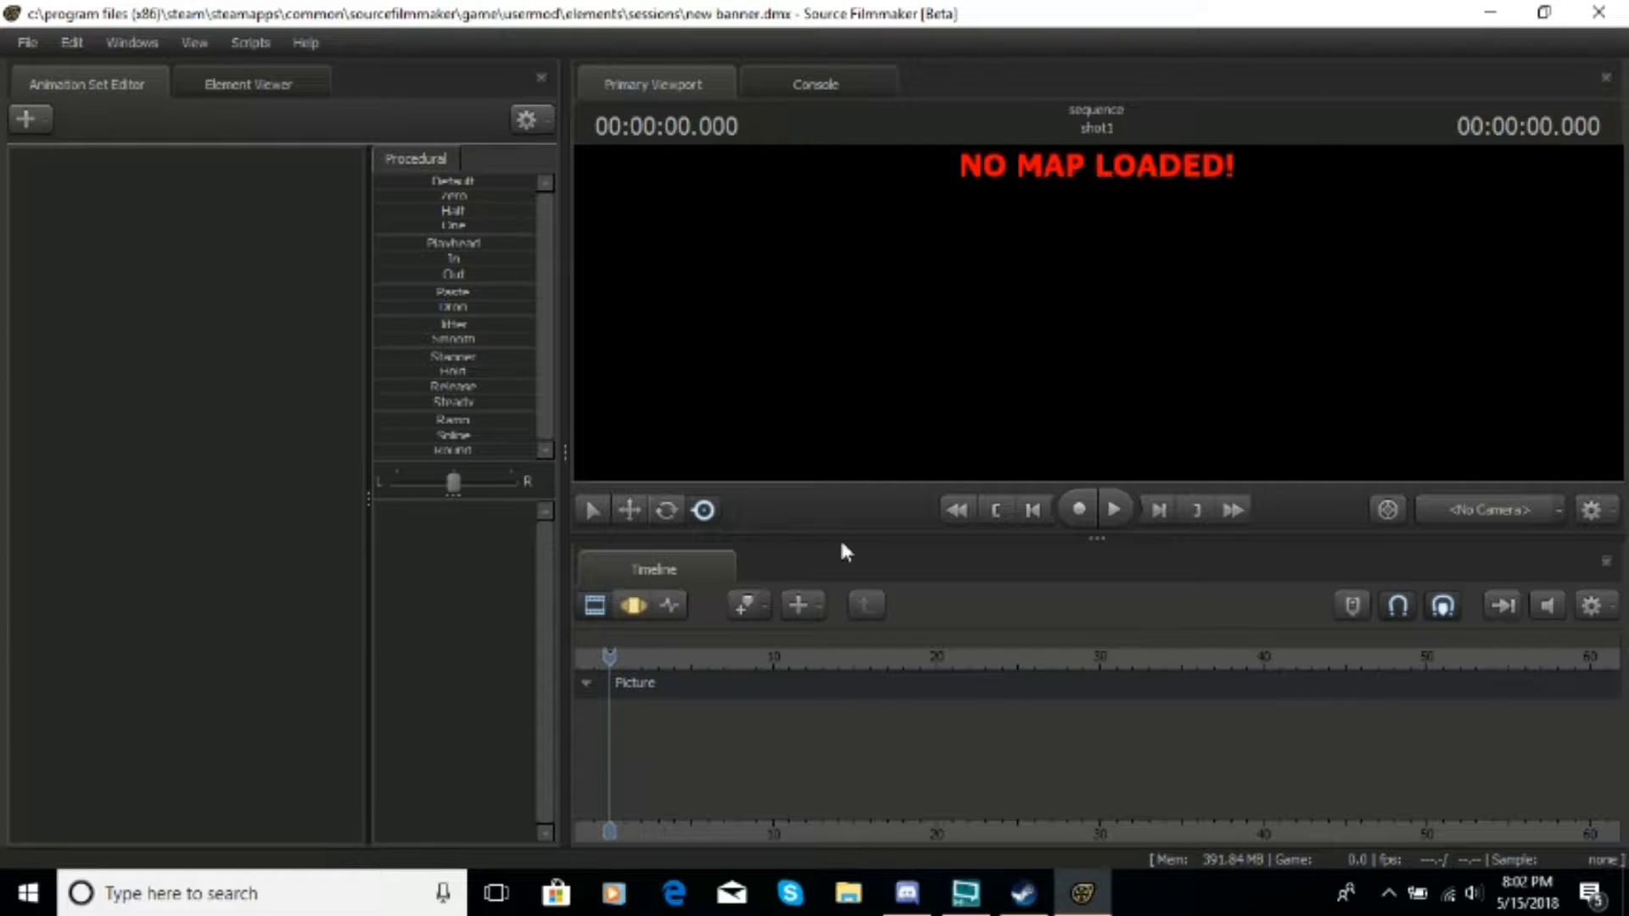
{"action": "mouse_move", "coordinate": [1191, 379]}
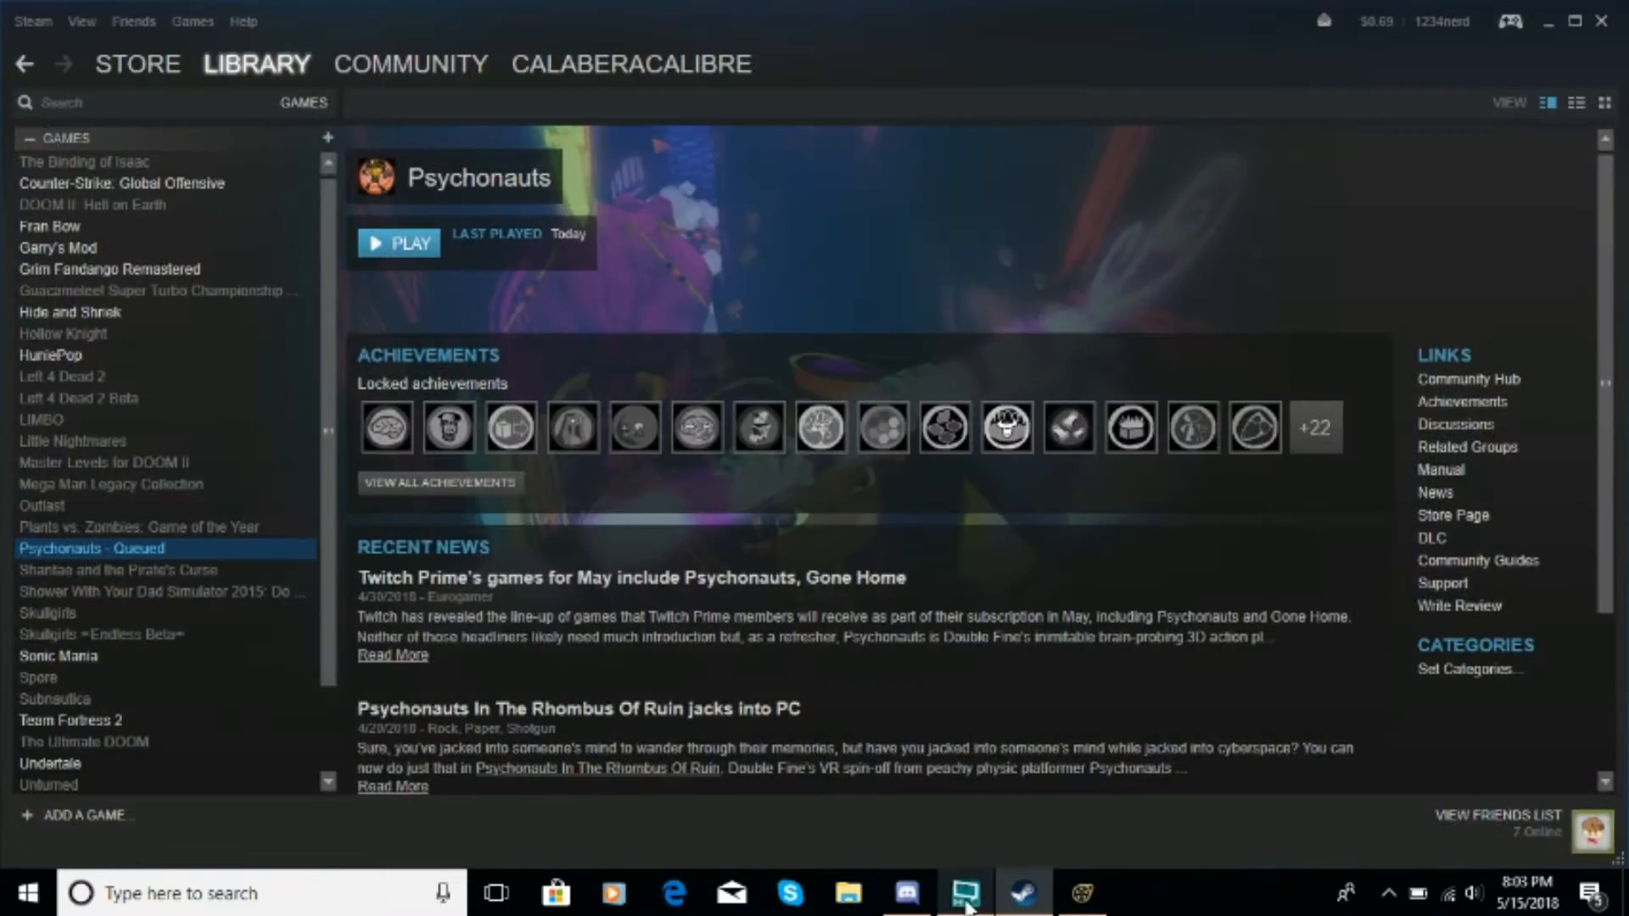
Switch to Steam from the taskbar to view the queued Psychonauts library entry
{"action": "left_click", "coordinate": [964, 894]}
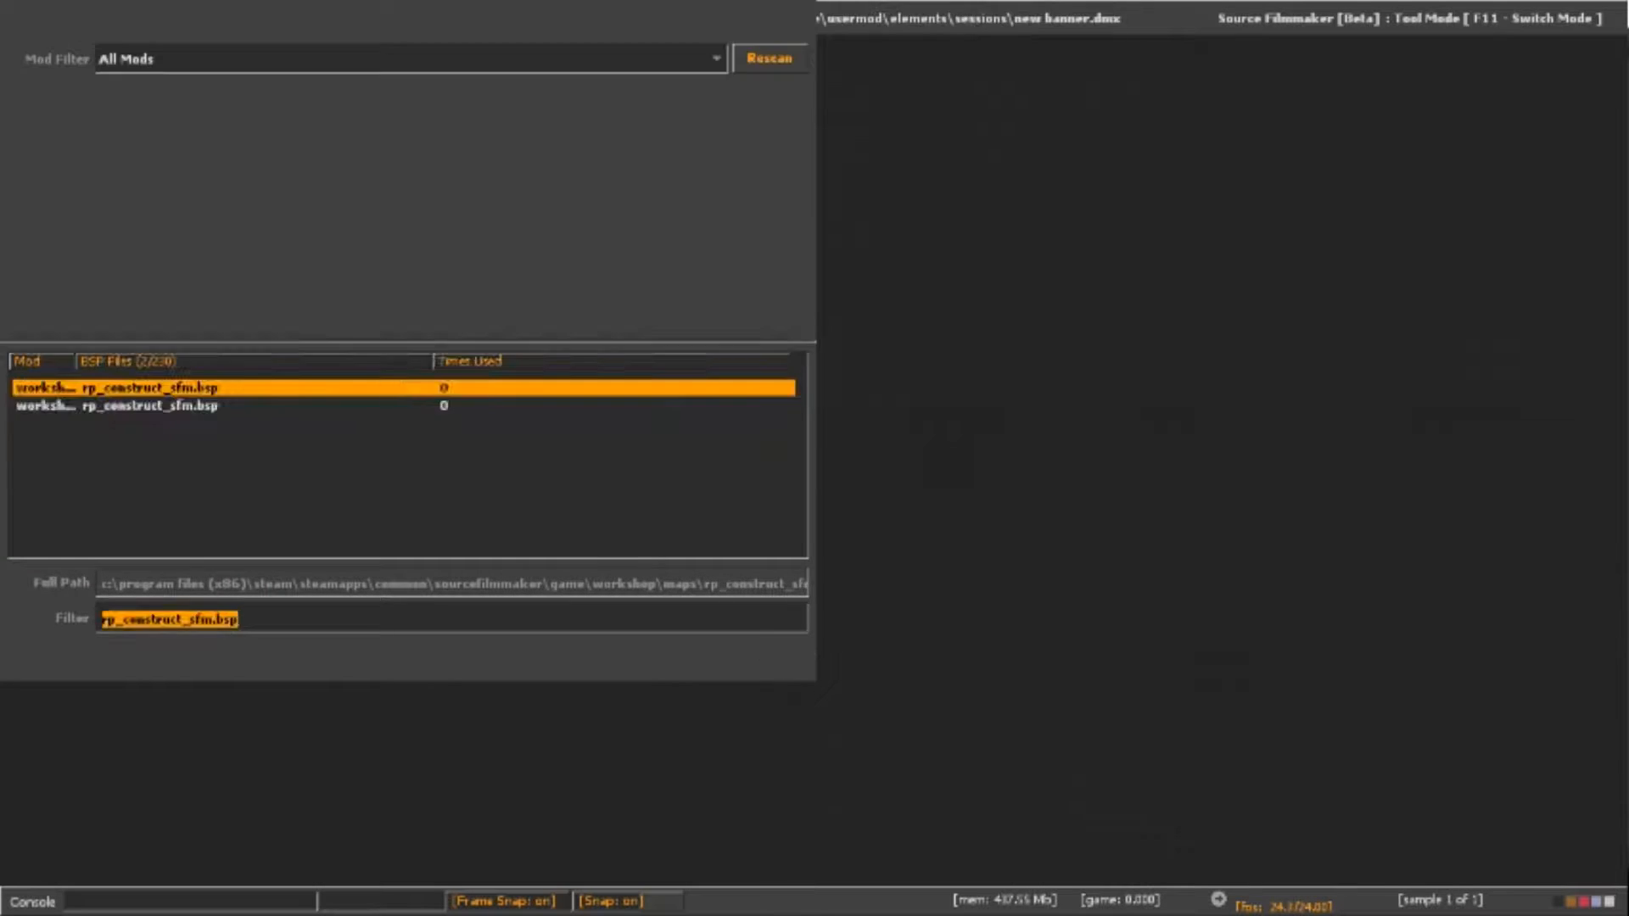
Load the rp_construct_sfm.bsp map from the filtered map list
{"action": "double_click", "coordinate": [135, 387]}
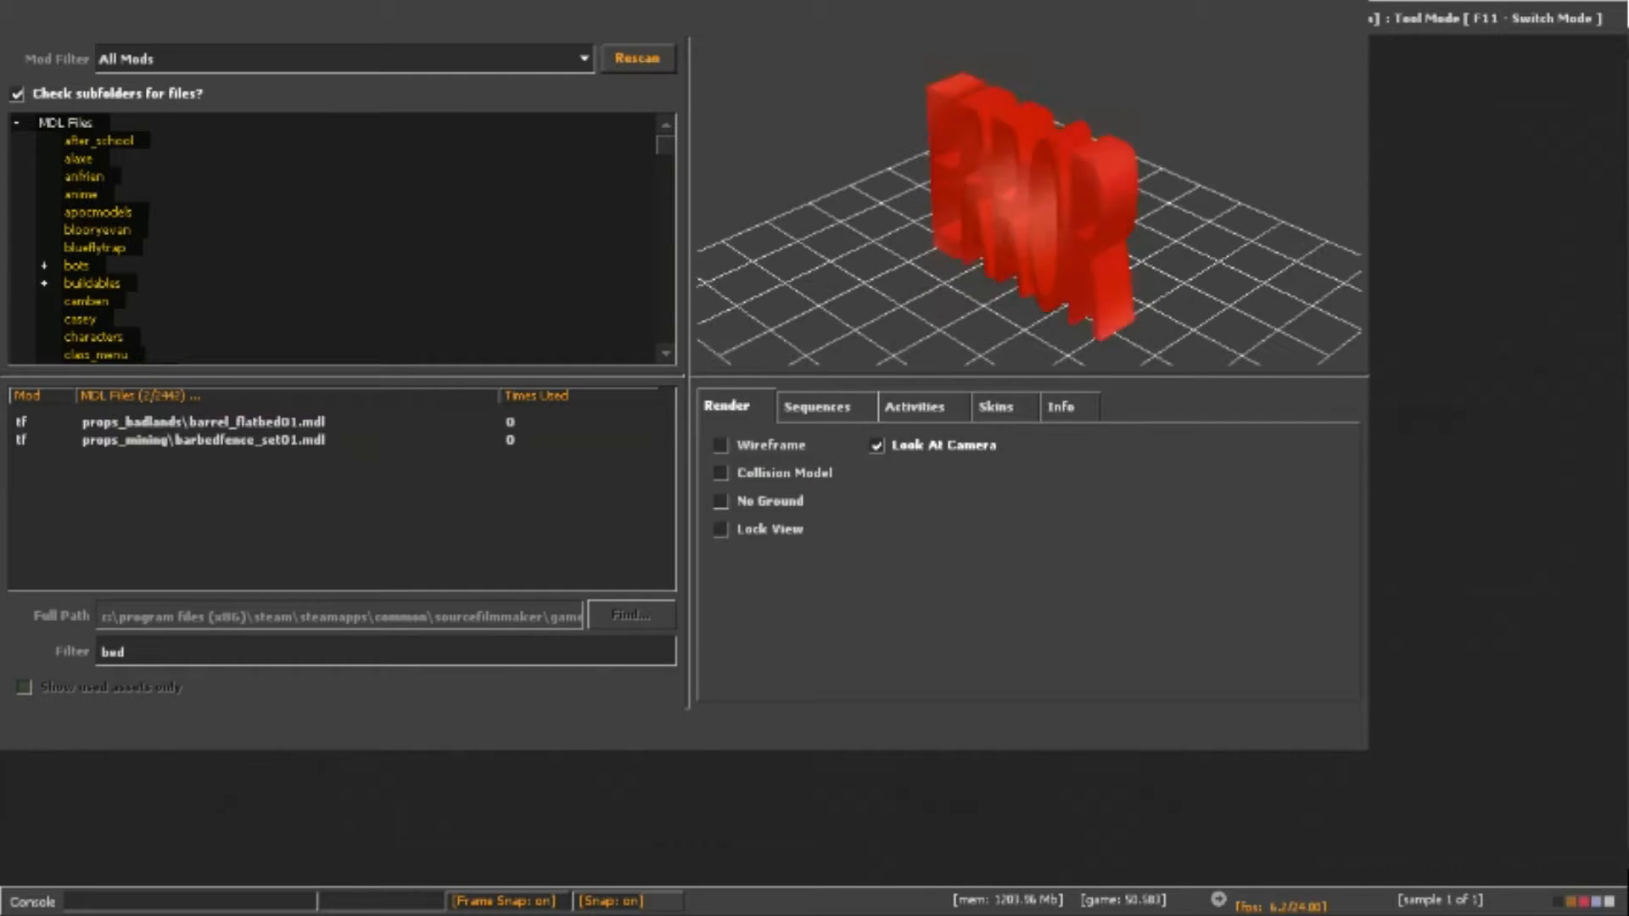
Preview props_badlands\barrel_flatbed01.mdl, then clear the name filter to list all models
{"action": "left_click", "coordinate": [207, 528]}
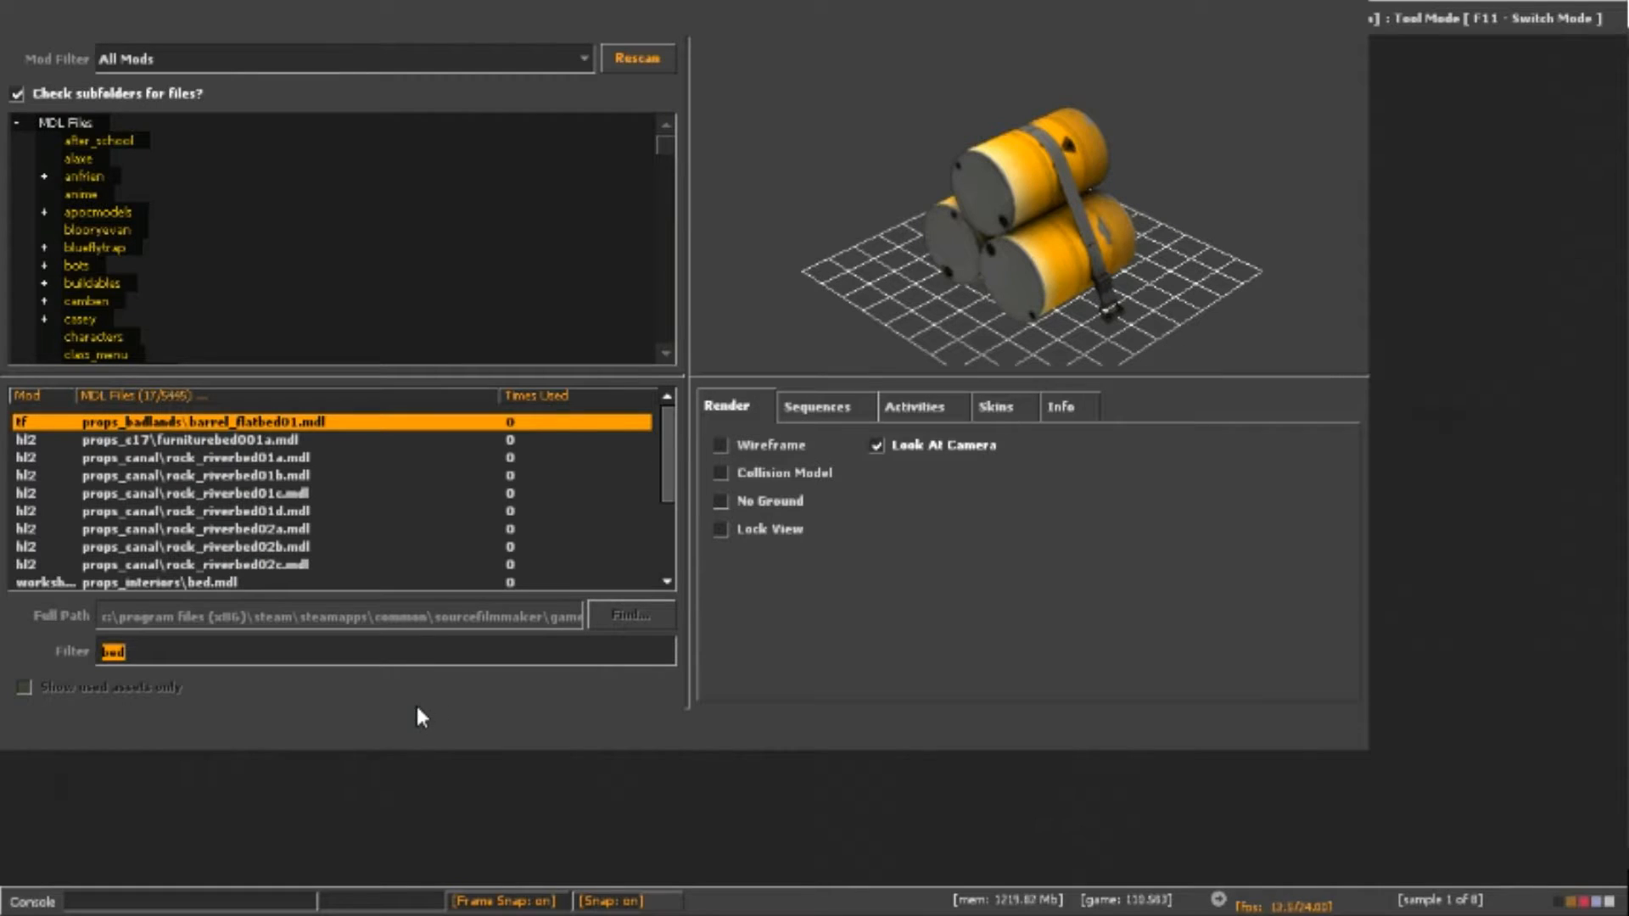
{"action": "left_click", "coordinate": [112, 651]}
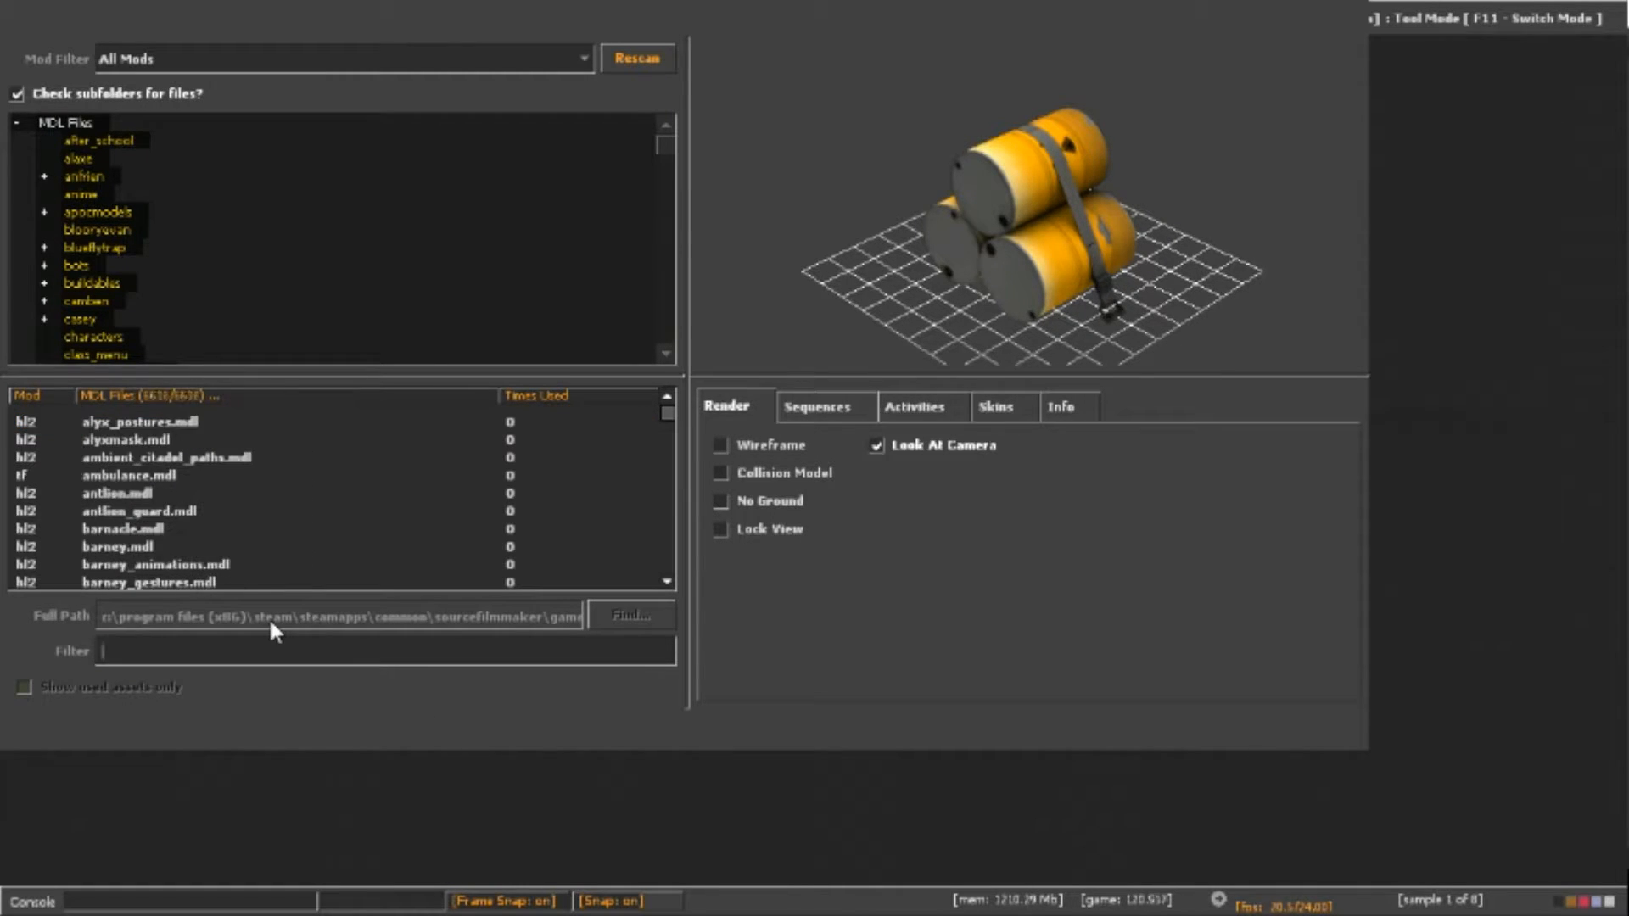